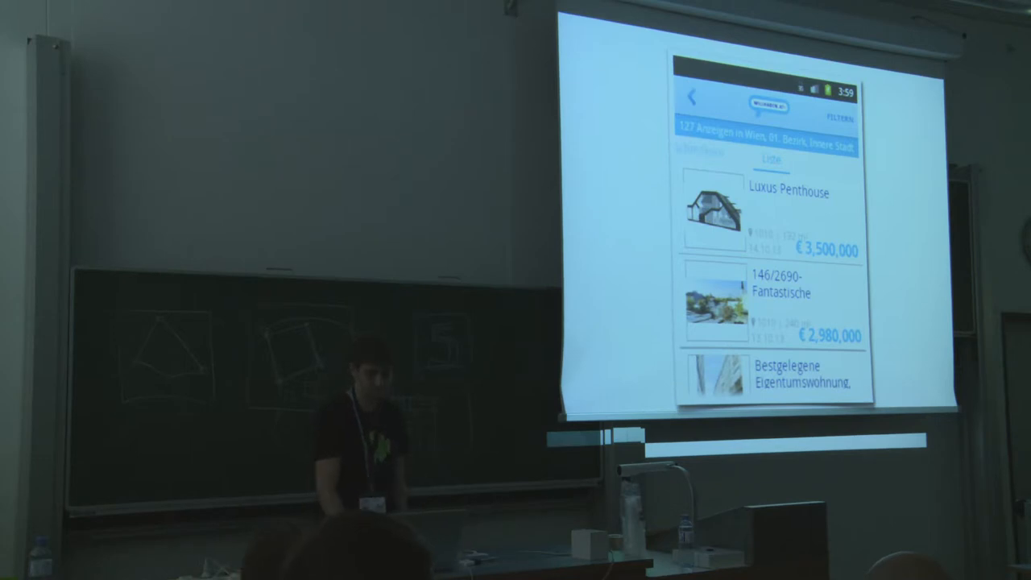
{"action": "key", "text": "Right"}
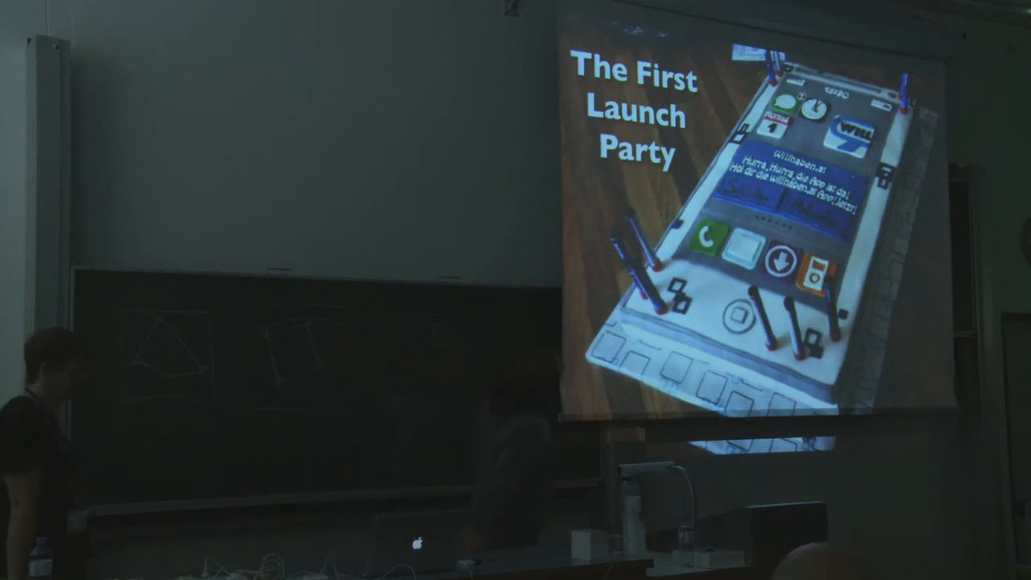